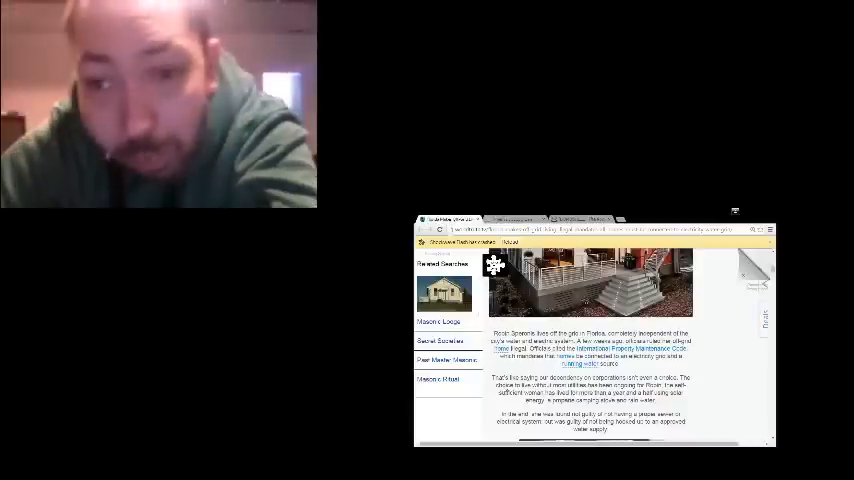
scroll("down", 3)
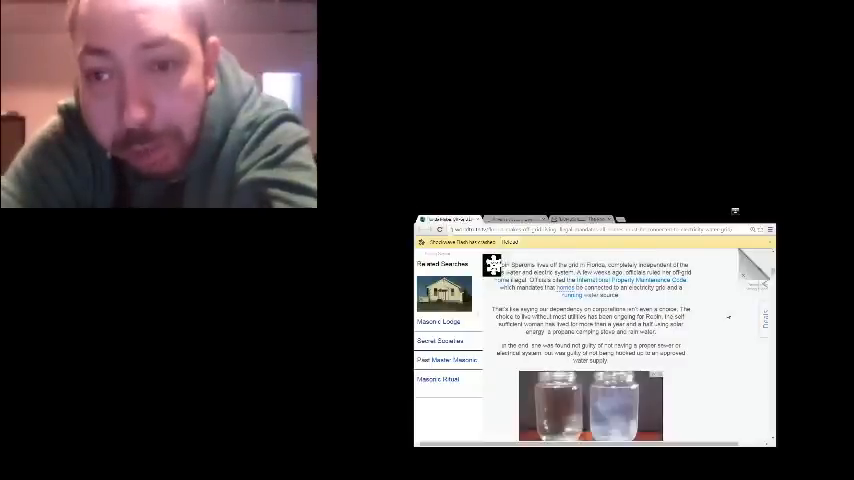
scroll("down", 3)
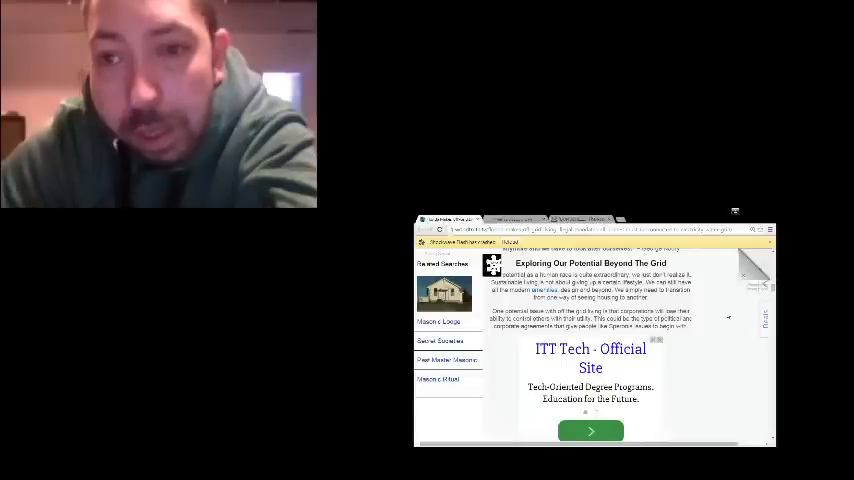
scroll("down", 3)
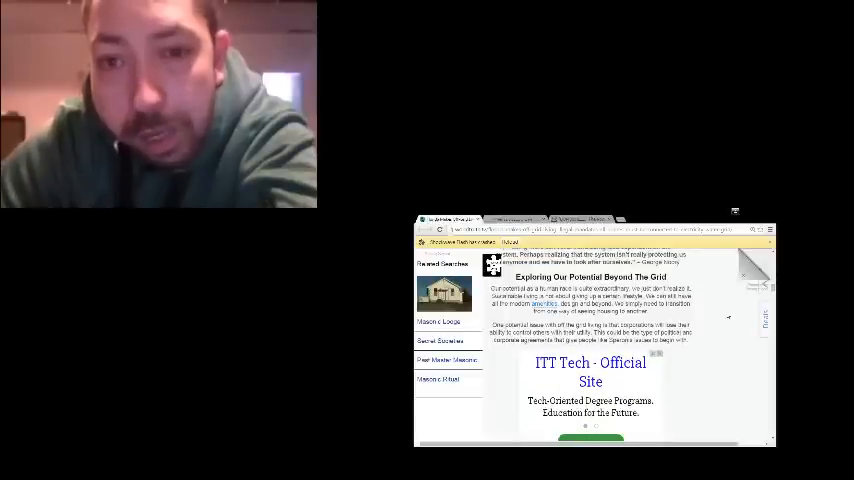